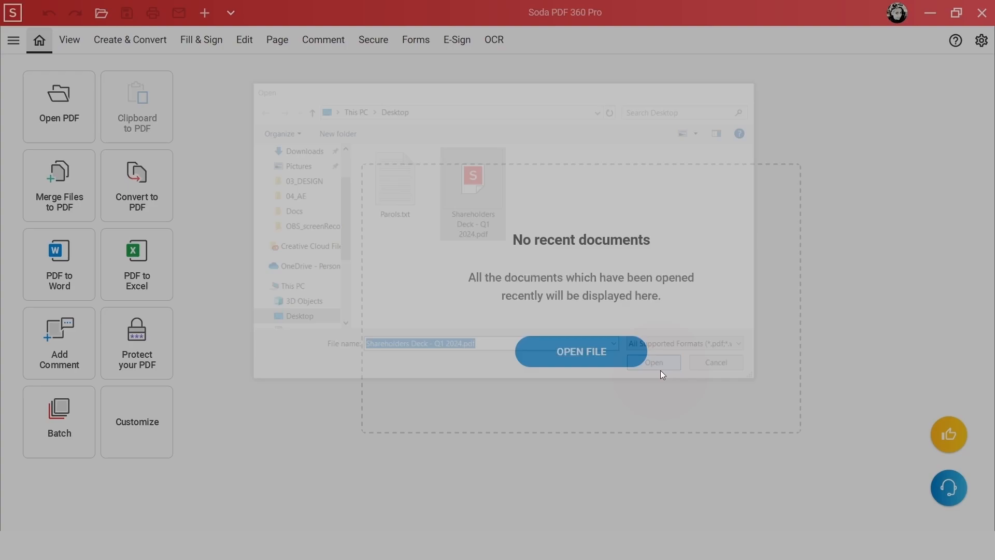
# Open 'Shareholders Deck - Q1 2024.pdf' from the Desktop and show the Create & Convert tools.
pyautogui.click(579, 351)
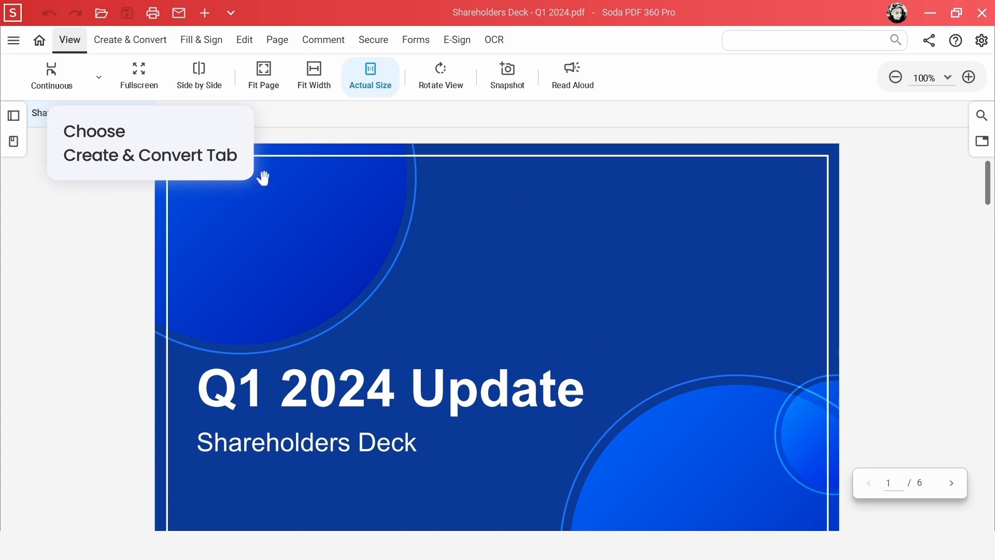
pyautogui.click(131, 40)
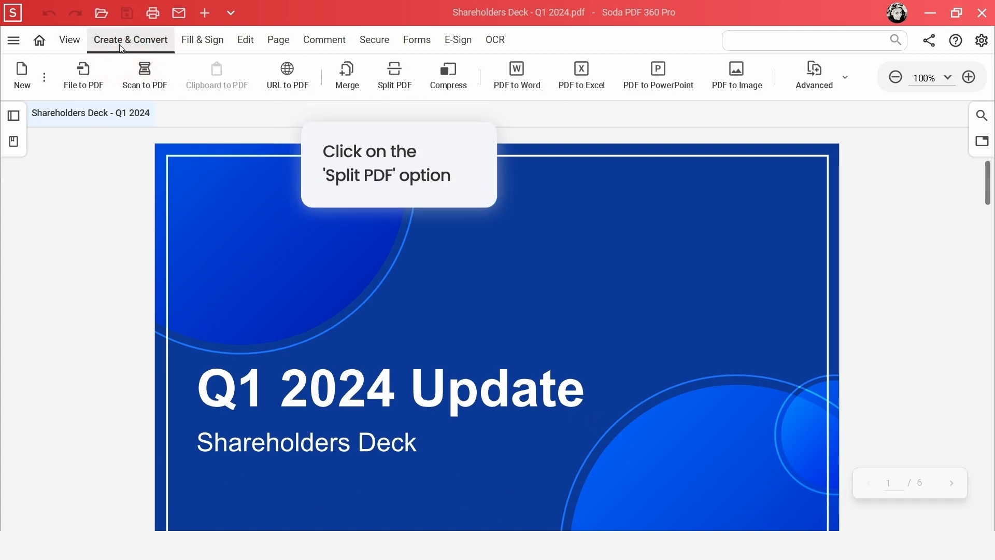
pyautogui.moveTo(394, 75)
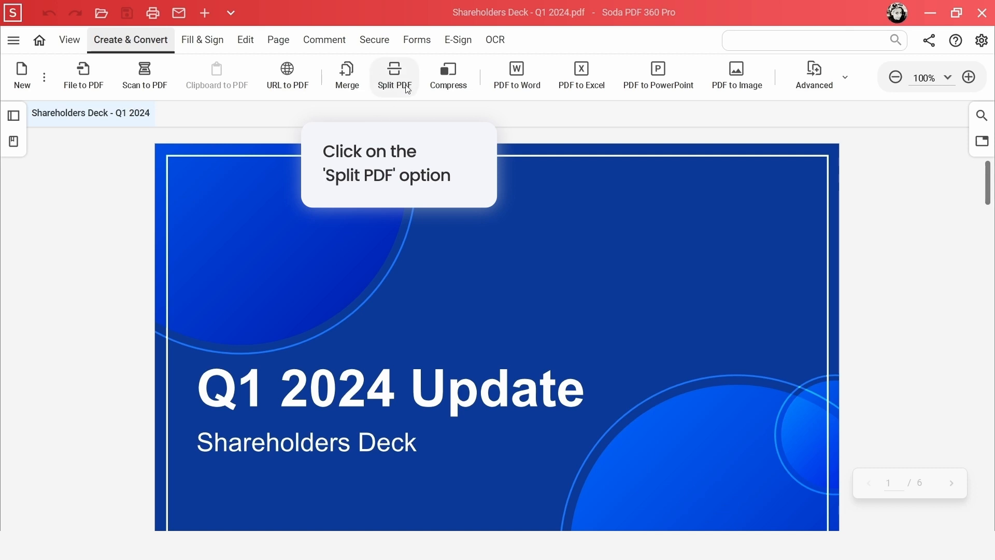
# Bring up the Split PDF panel for the six-page deck.
pyautogui.click(394, 75)
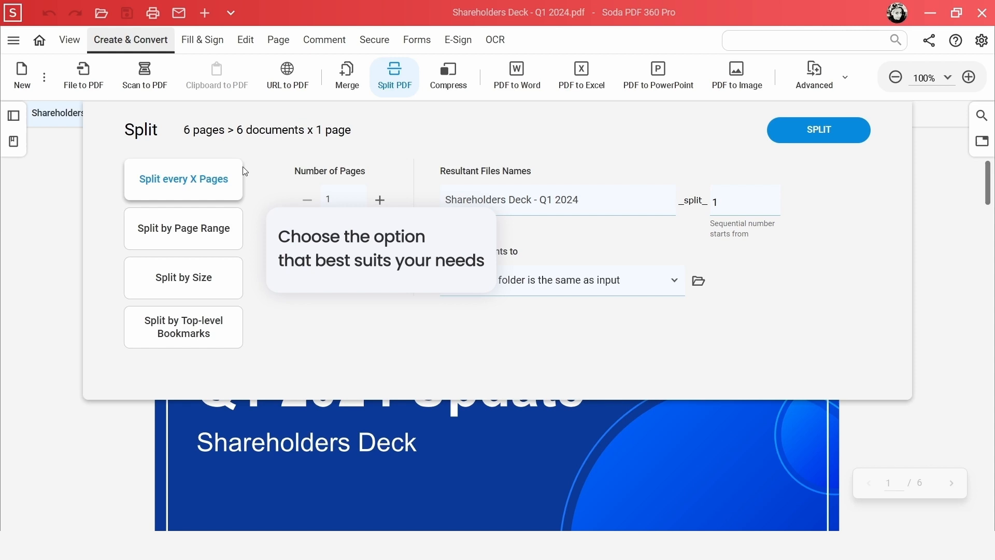
pyautogui.moveTo(247, 198)
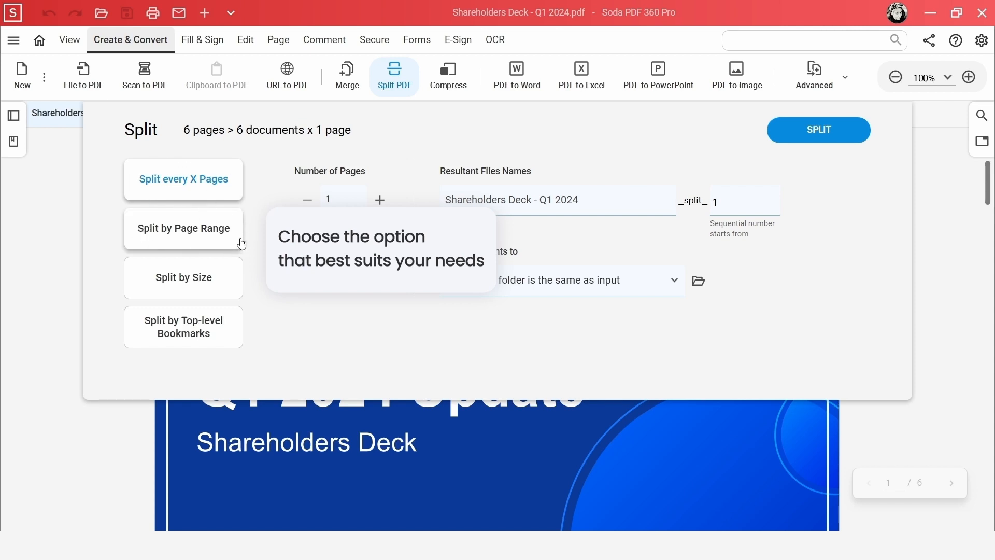
pyautogui.moveTo(176, 312)
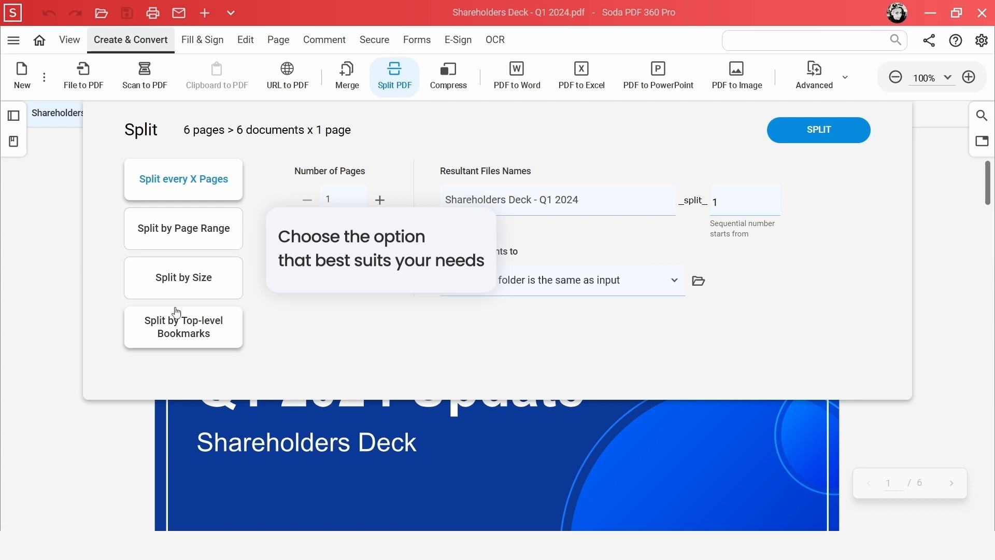
pyautogui.moveTo(182, 312)
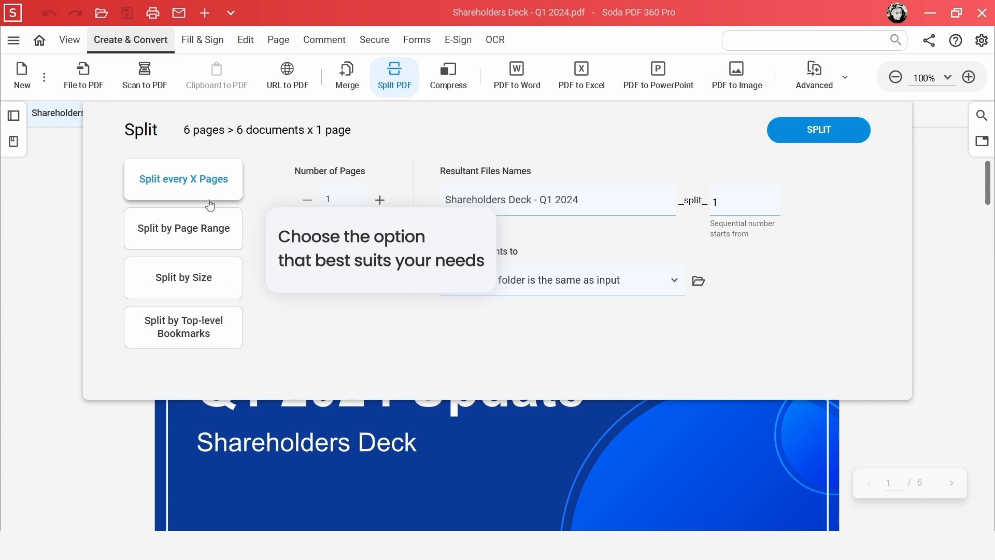
pyautogui.moveTo(198, 237)
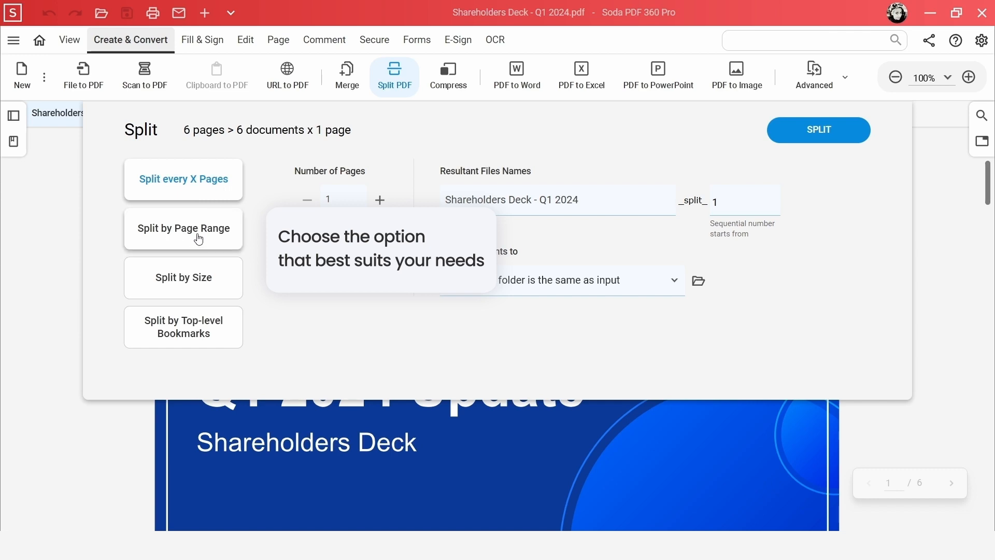
# Split pages 1-3 by page range into split_1 on the Desktop and open it.
pyautogui.click(183, 228)
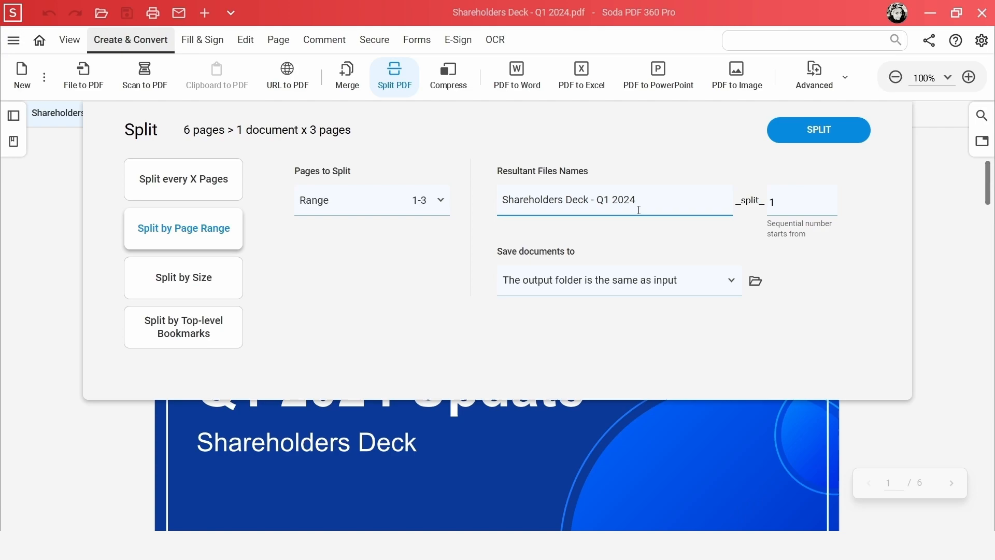
pyautogui.click(755, 281)
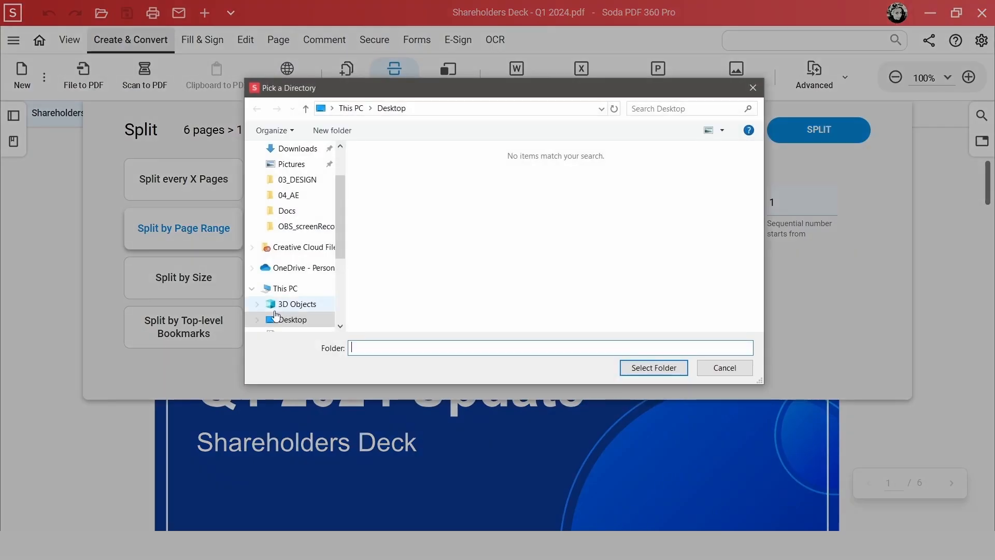
pyautogui.click(653, 367)
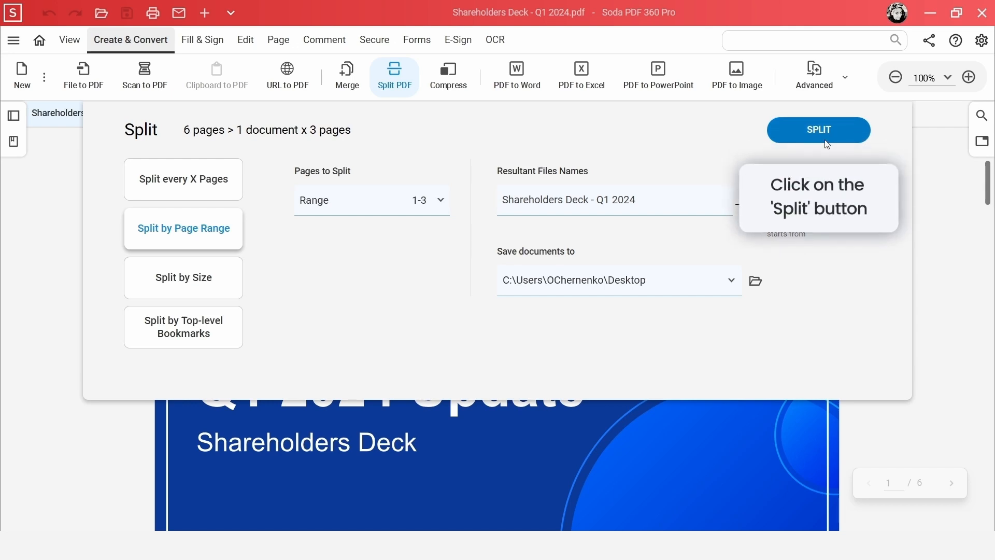
pyautogui.click(817, 129)
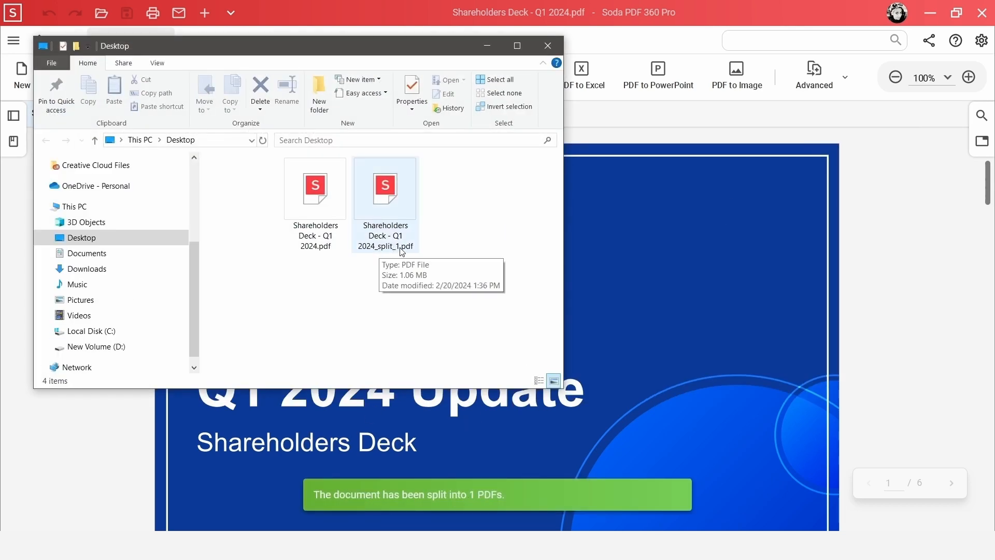
pyautogui.click(385, 189)
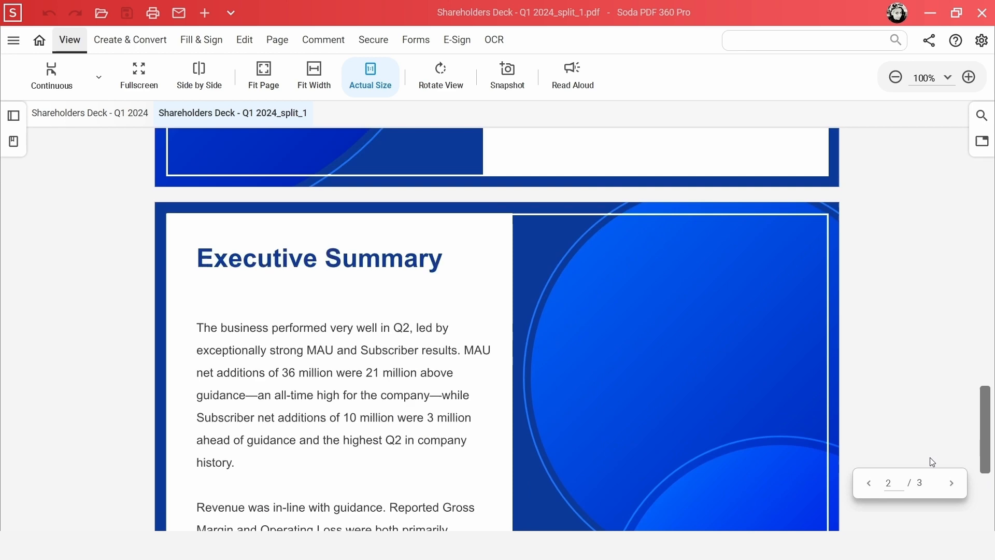
# From the original deck, split pages 3-6 by page range into split_2 on the Desktop.
pyautogui.click(80, 113)
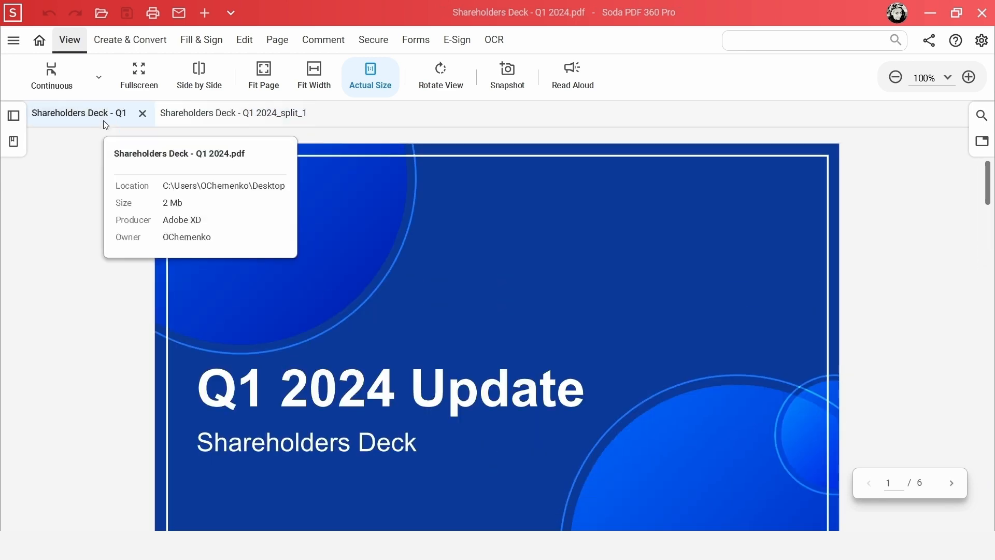
pyautogui.click(130, 39)
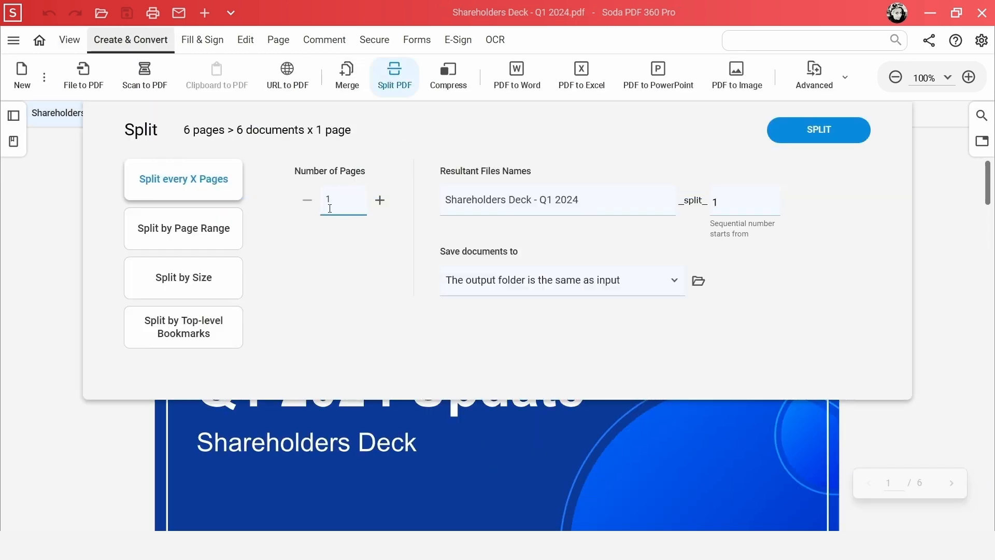
pyautogui.click(182, 228)
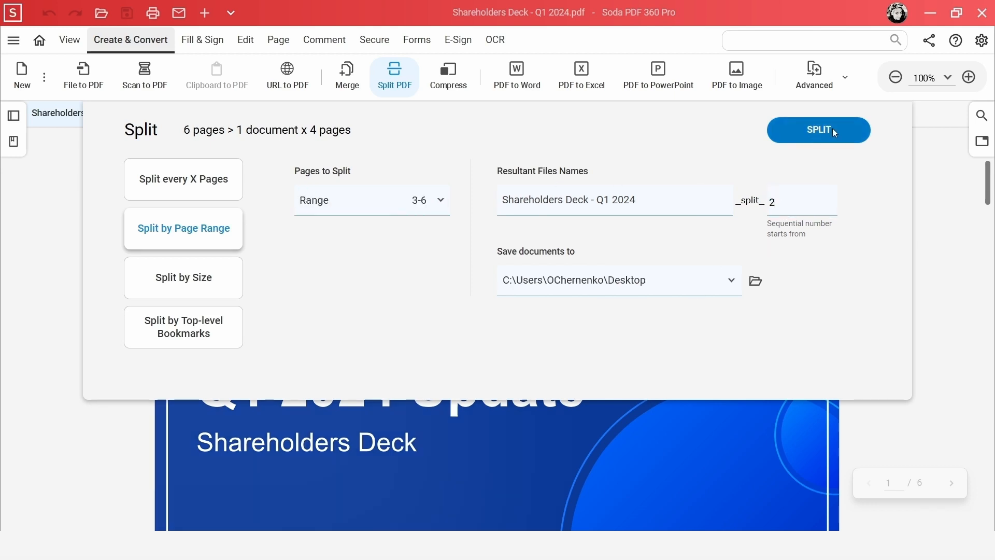
pyautogui.click(818, 130)
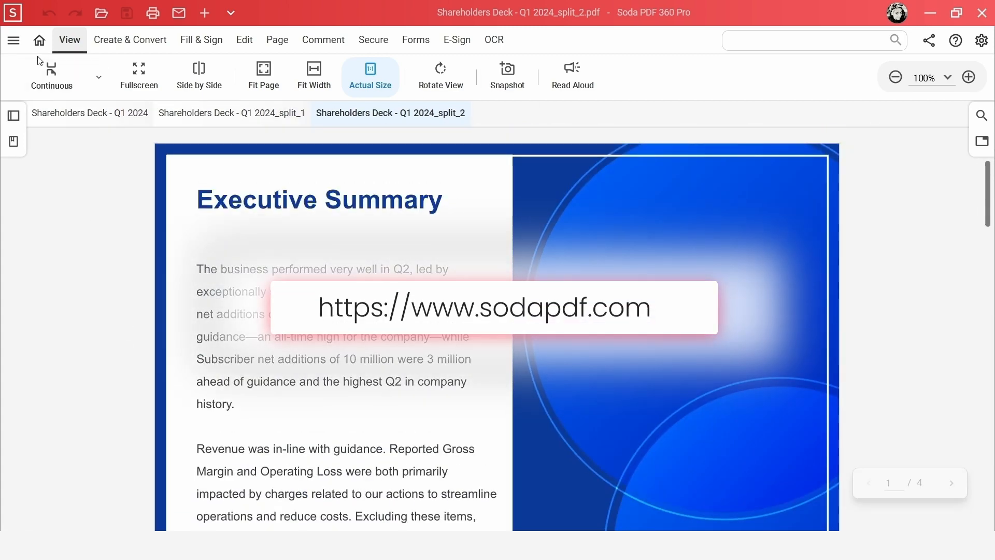
# Return to the start screen and open the new split_2 PDF.
pyautogui.click(39, 40)
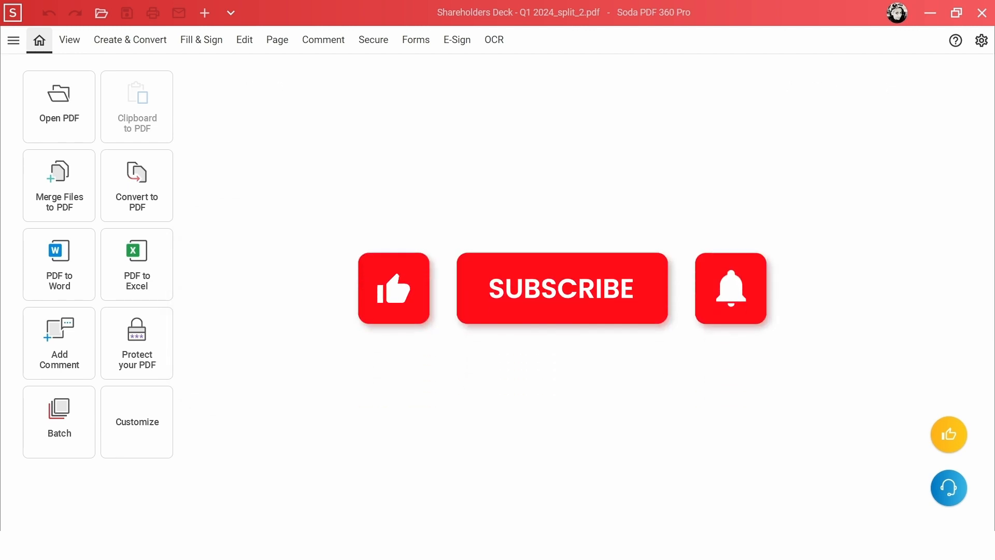
pyautogui.click(394, 287)
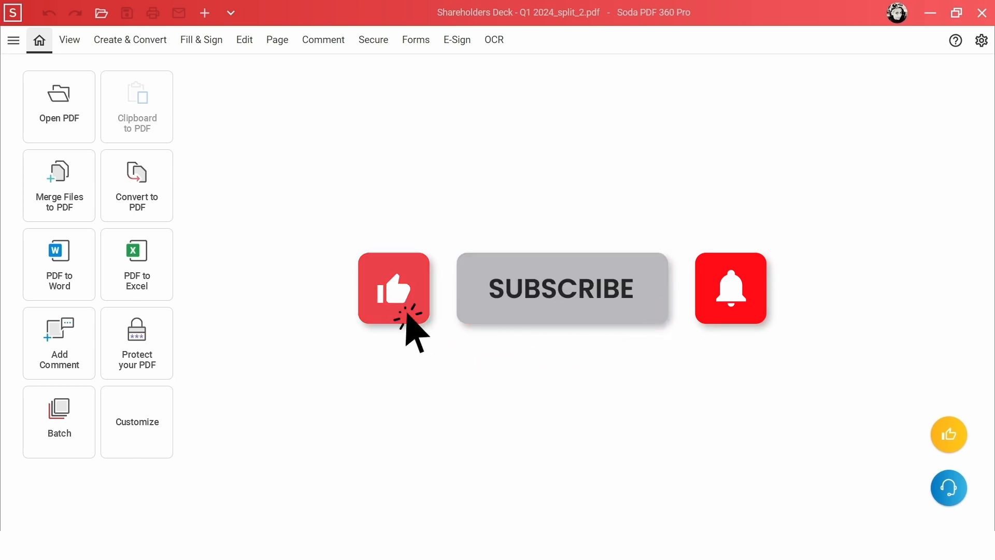